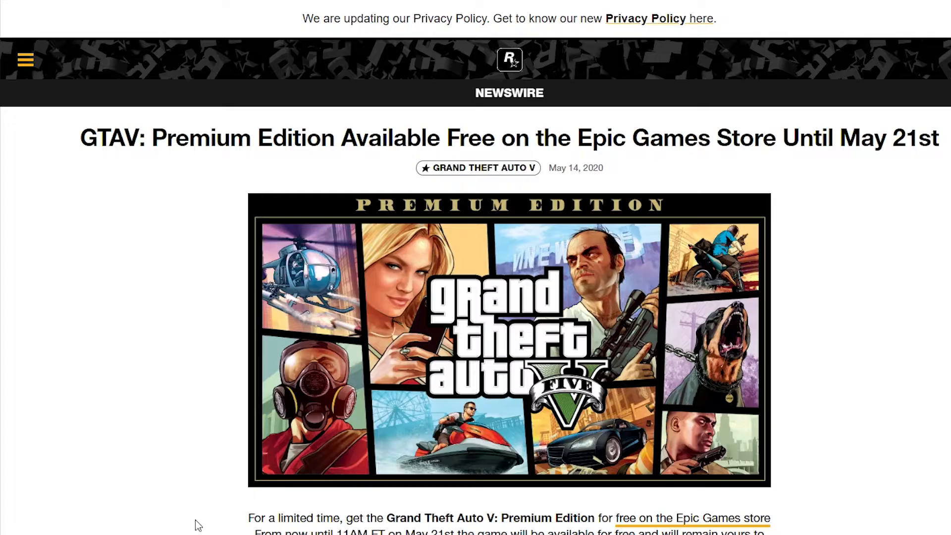
# Read the Epic Games Store outage news, then log in to the Epic account, retrying after the invalid-credentials error
pyautogui.scroll(-3)
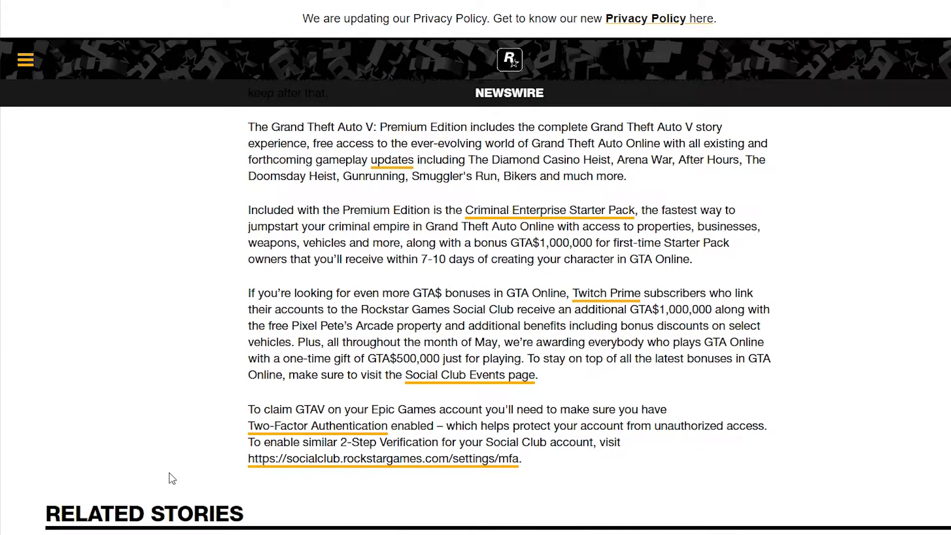
pyautogui.scroll(-3)
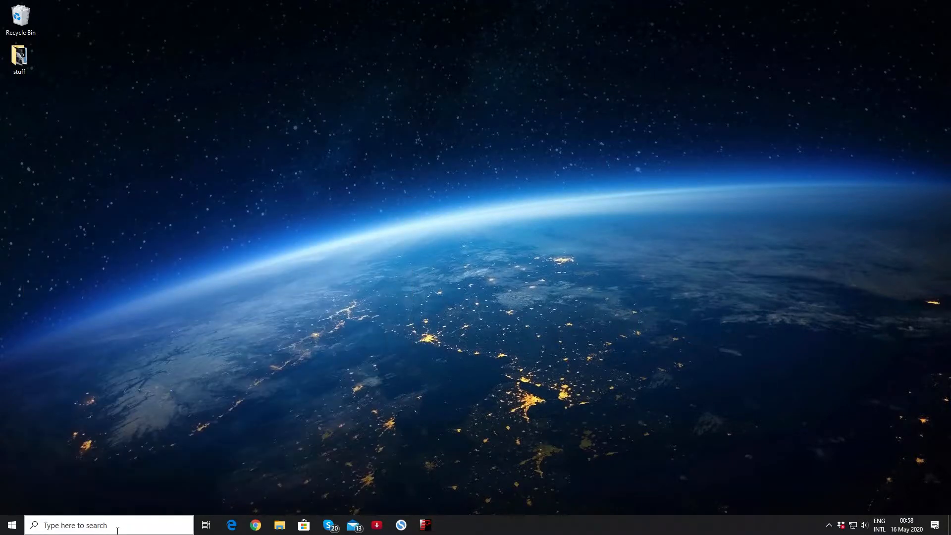
pyautogui.moveTo(476, 295)
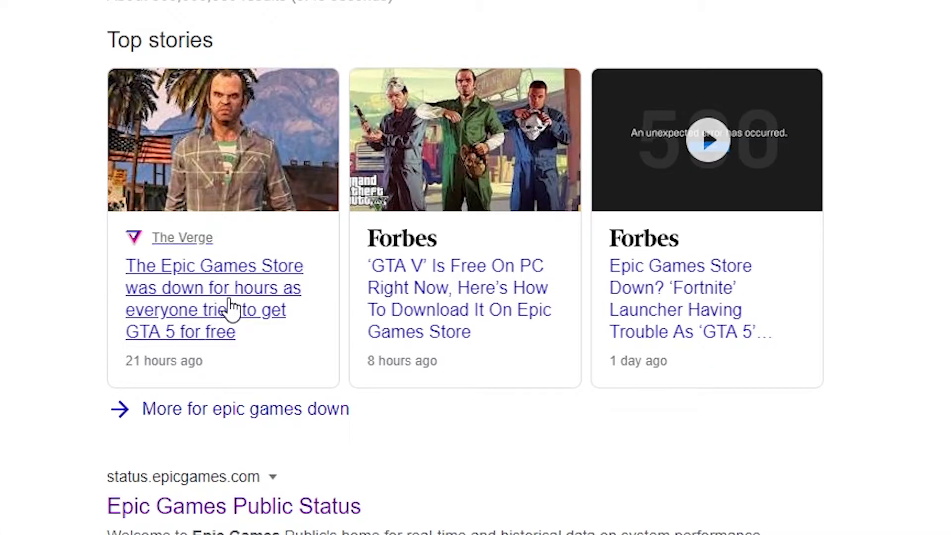
pyautogui.moveTo(273, 362)
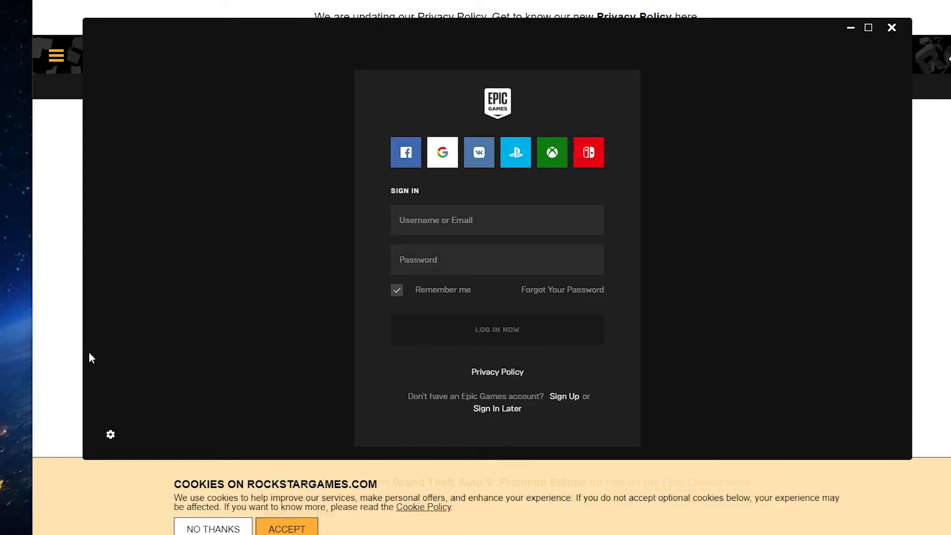
pyautogui.click(497, 329)
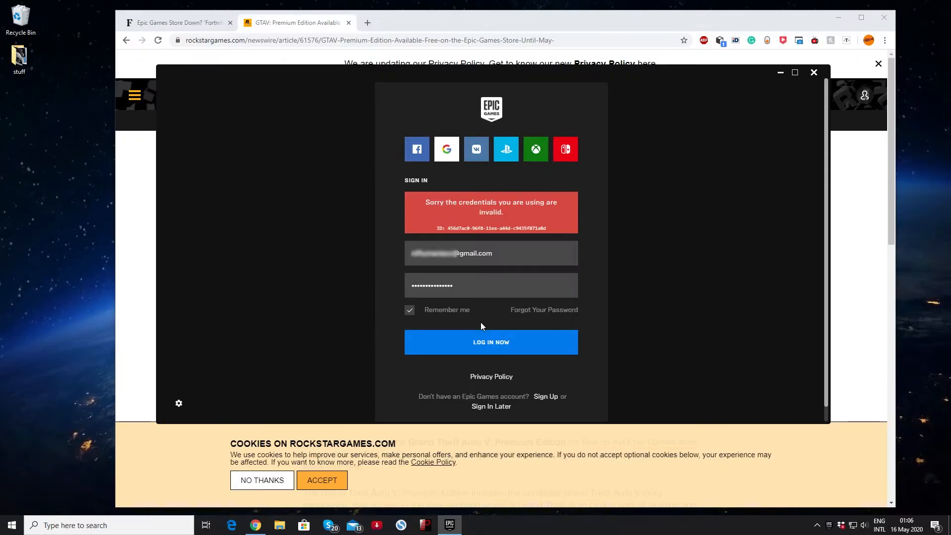
pyautogui.click(491, 341)
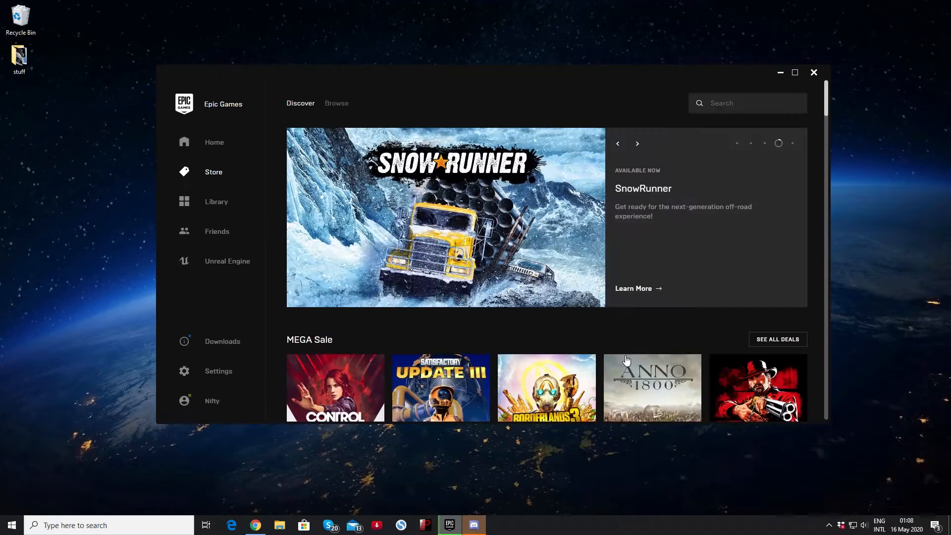
pyautogui.moveTo(569, 204)
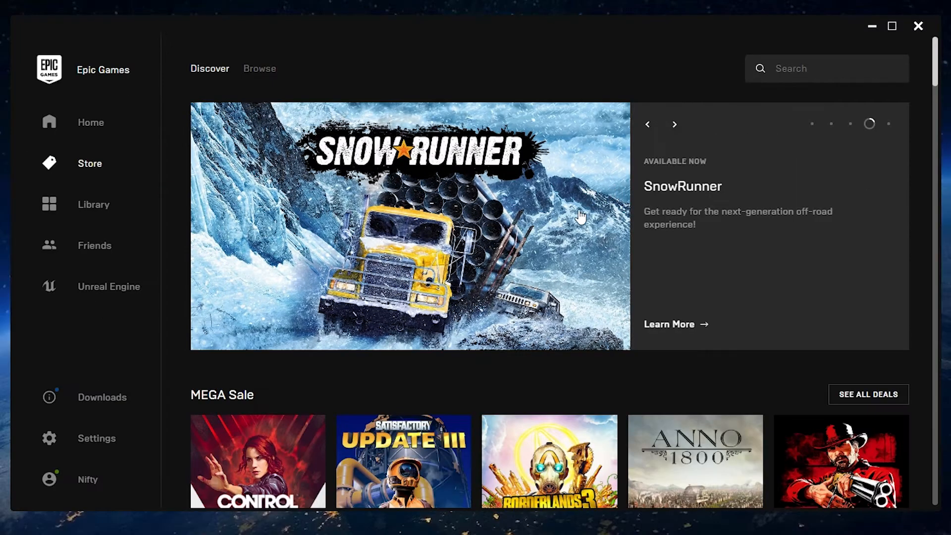
pyautogui.moveTo(674, 124)
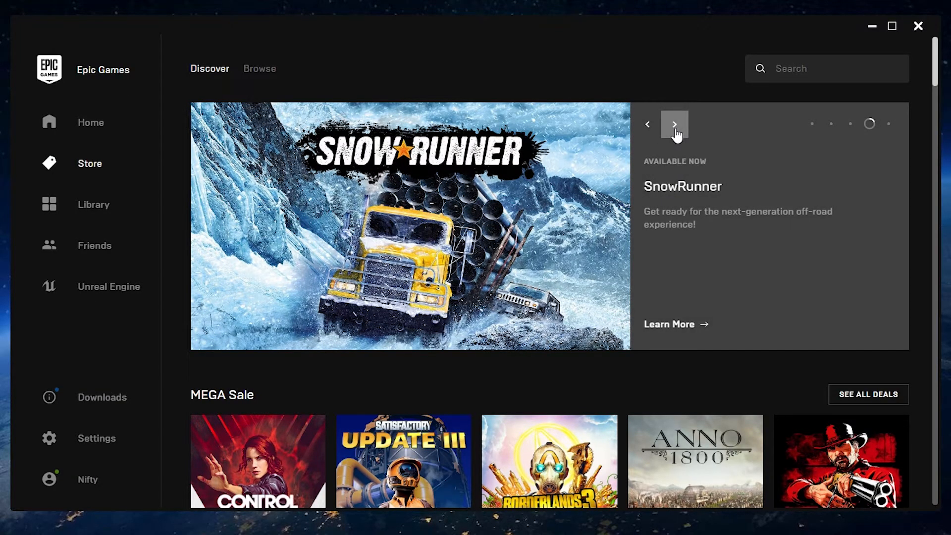
# Advance the featured banner and enter the Get GTAV Free offer page
pyautogui.click(674, 125)
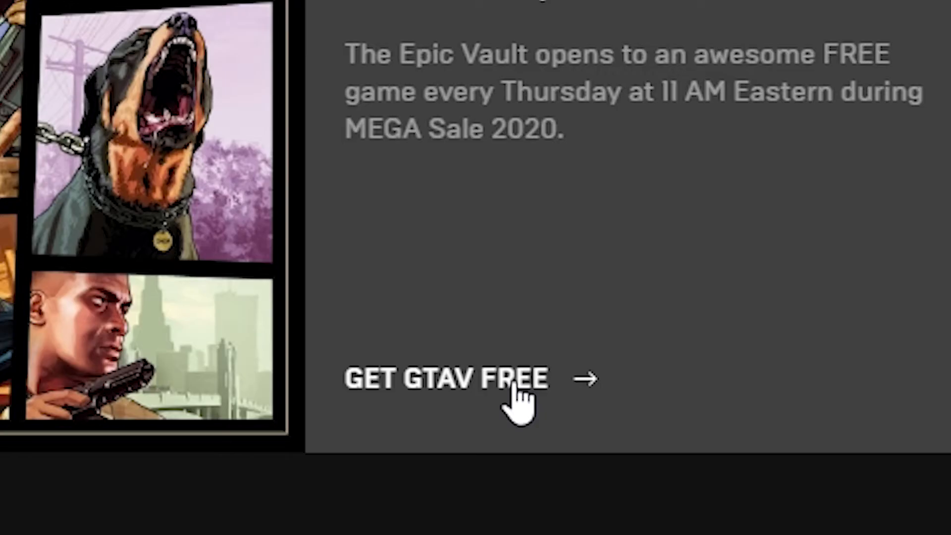
pyautogui.click(445, 379)
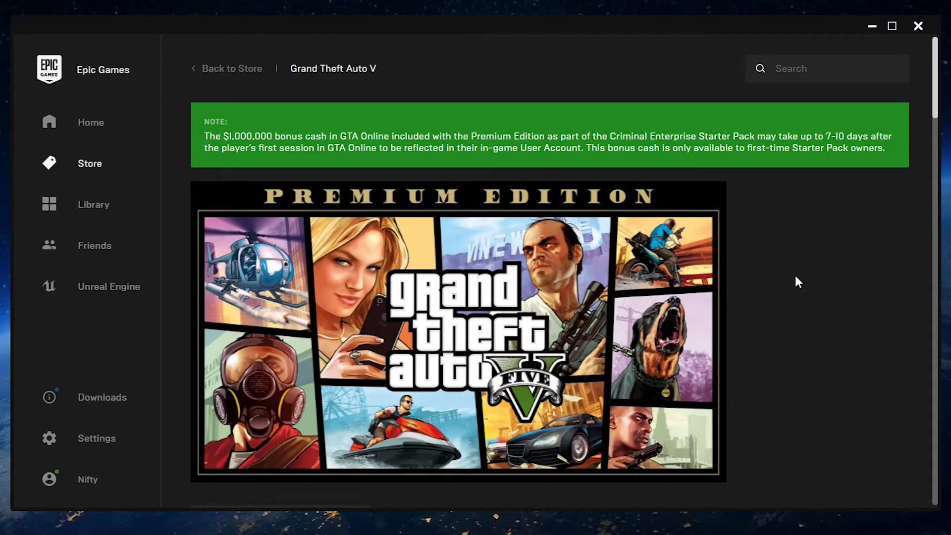
pyautogui.moveTo(648, 311)
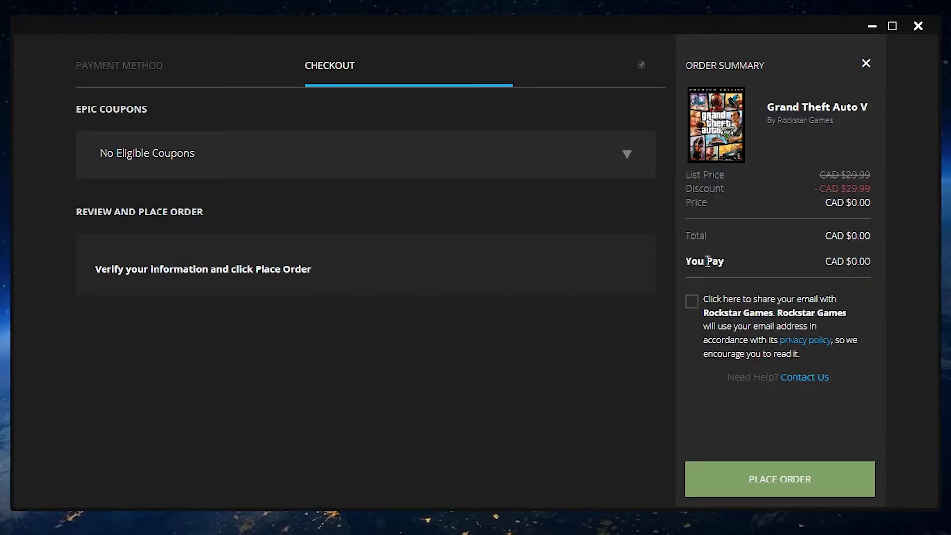
# Place the free order for Grand Theft Auto V Premium Edition at CAD $0.00
pyautogui.click(779, 479)
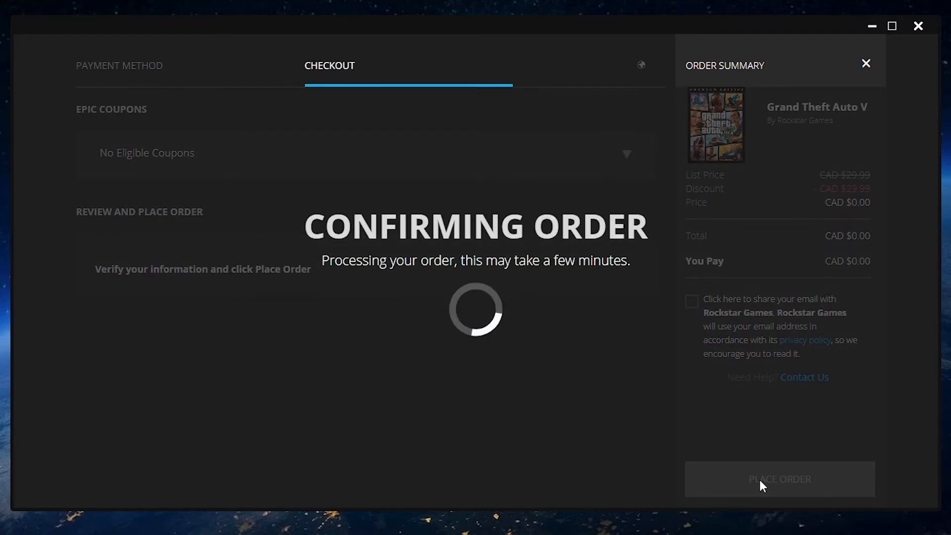
pyautogui.click(780, 480)
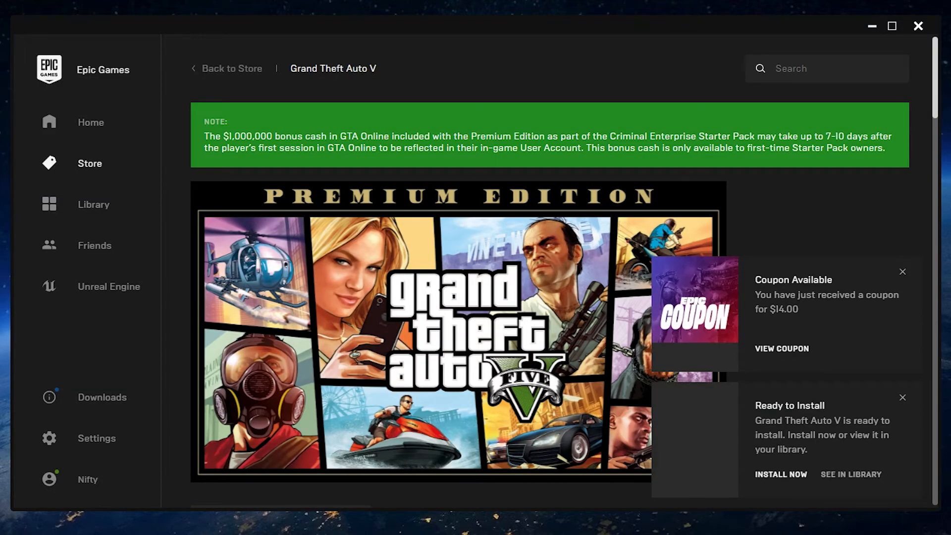
# Start Install Now, cancel the install location dialog, leaving GTA V listed in the Library
pyautogui.click(94, 204)
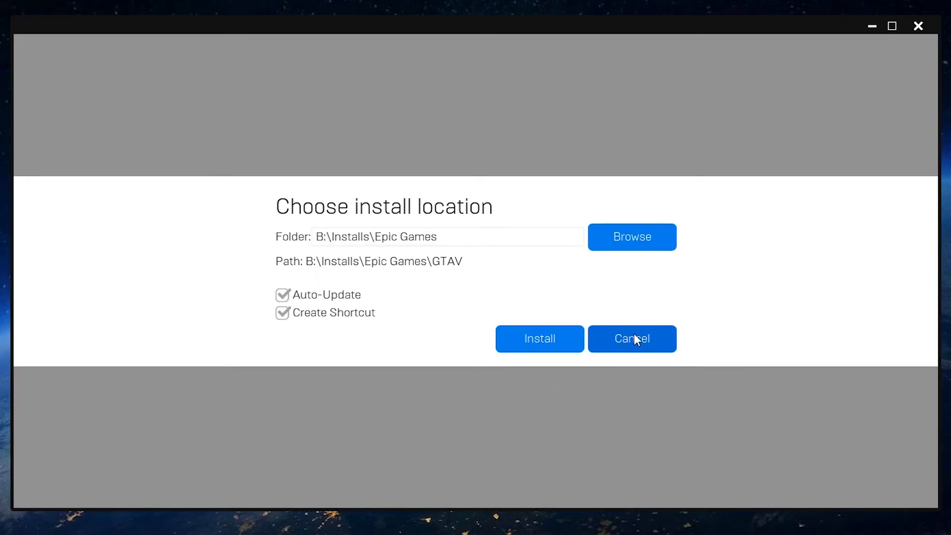
pyautogui.click(631, 339)
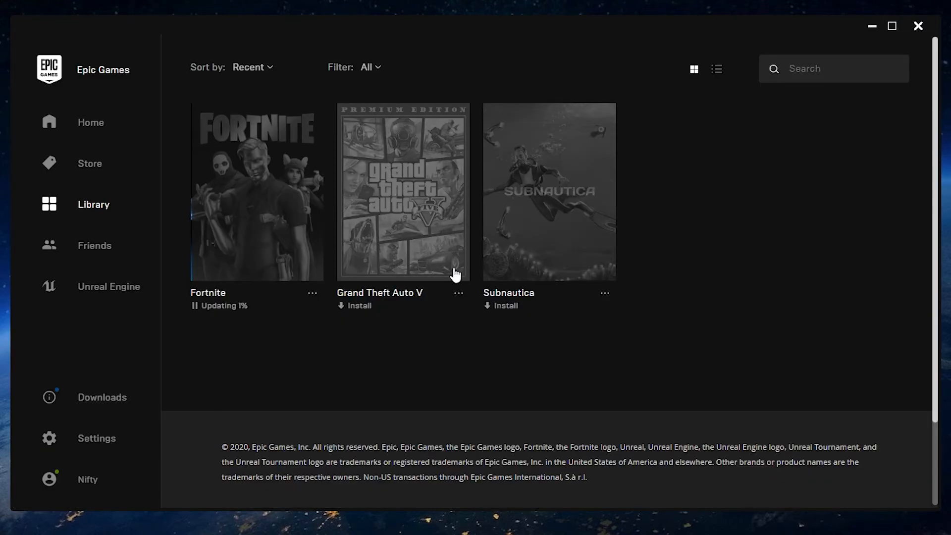